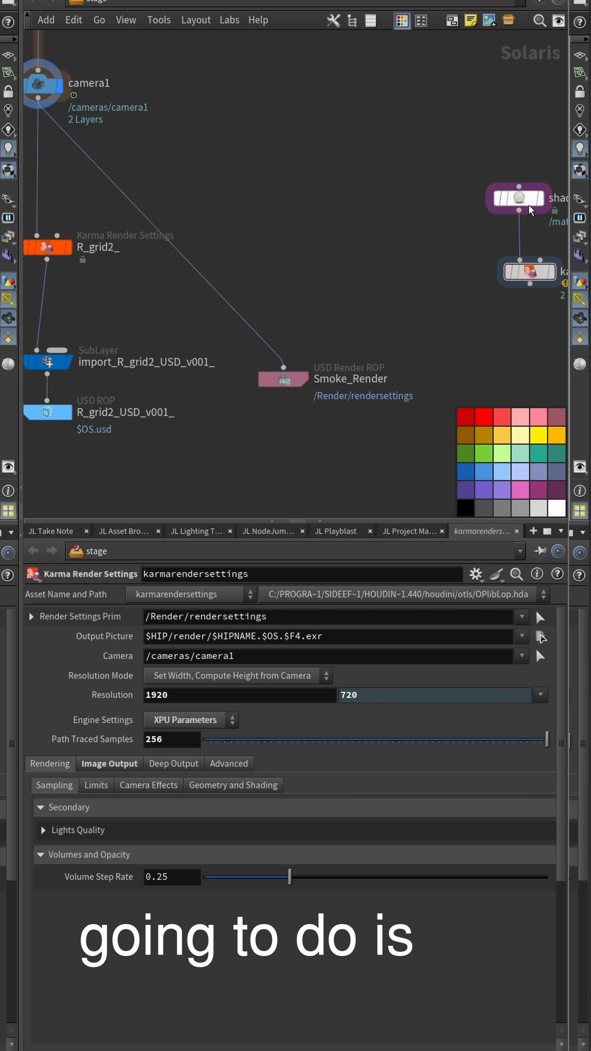
# Bring up the node search to add a Karma Shadow Catcher between camera1 and Smoke_Render
pyautogui.press('Tab')
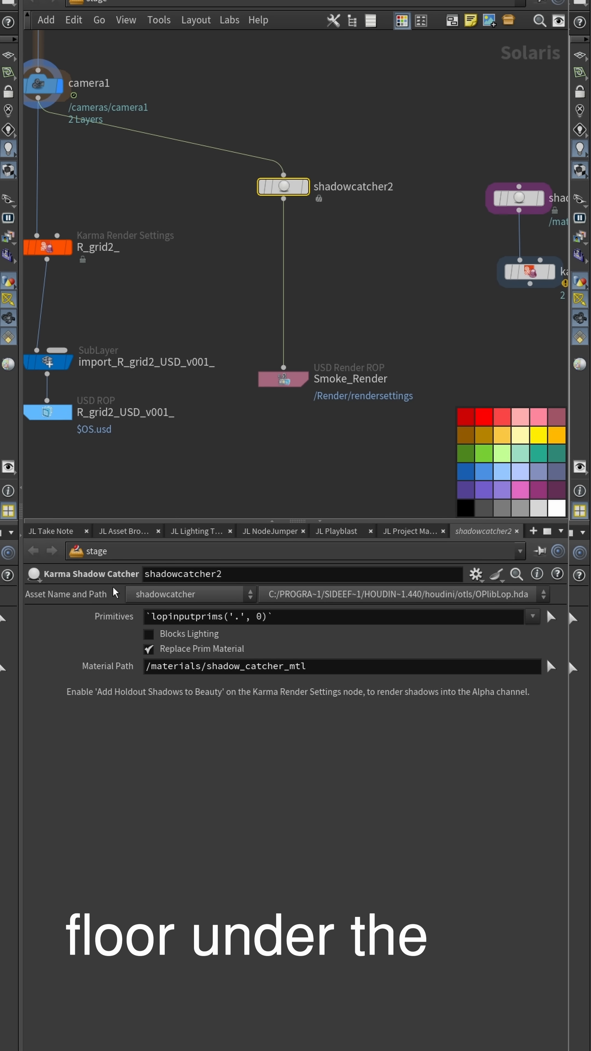
pyautogui.moveTo(272, 269)
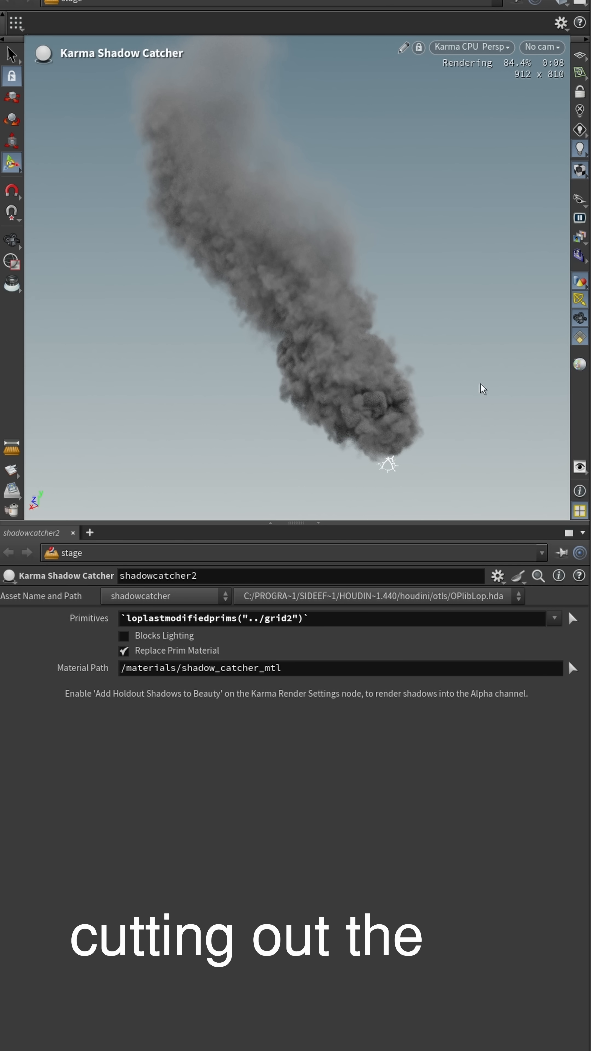
pyautogui.moveTo(230, 451)
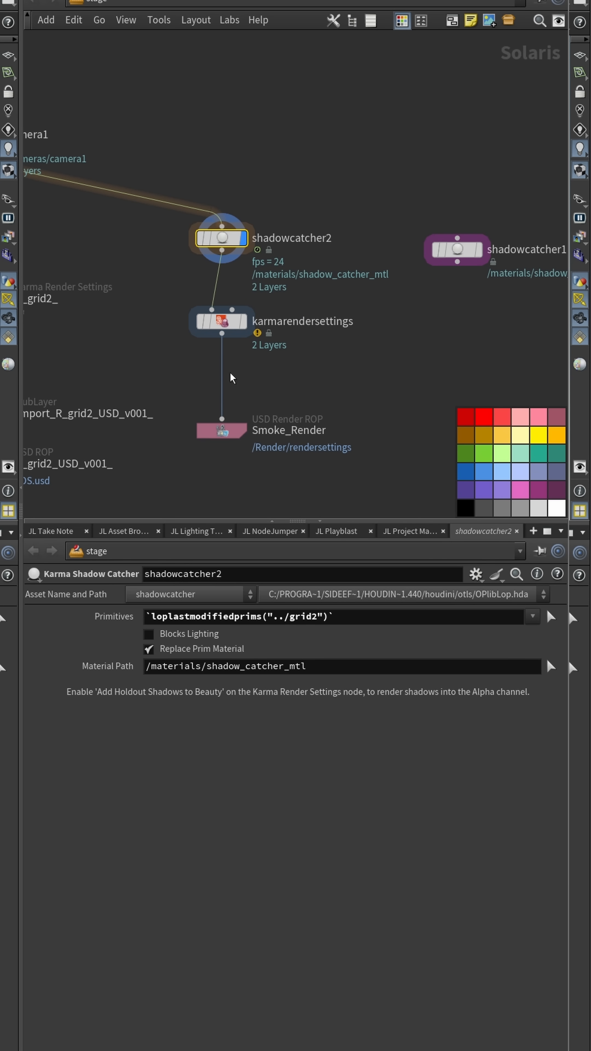
# Show the karmarendersettings node's parameters (1920×1080, 256 samples)
pyautogui.click(220, 322)
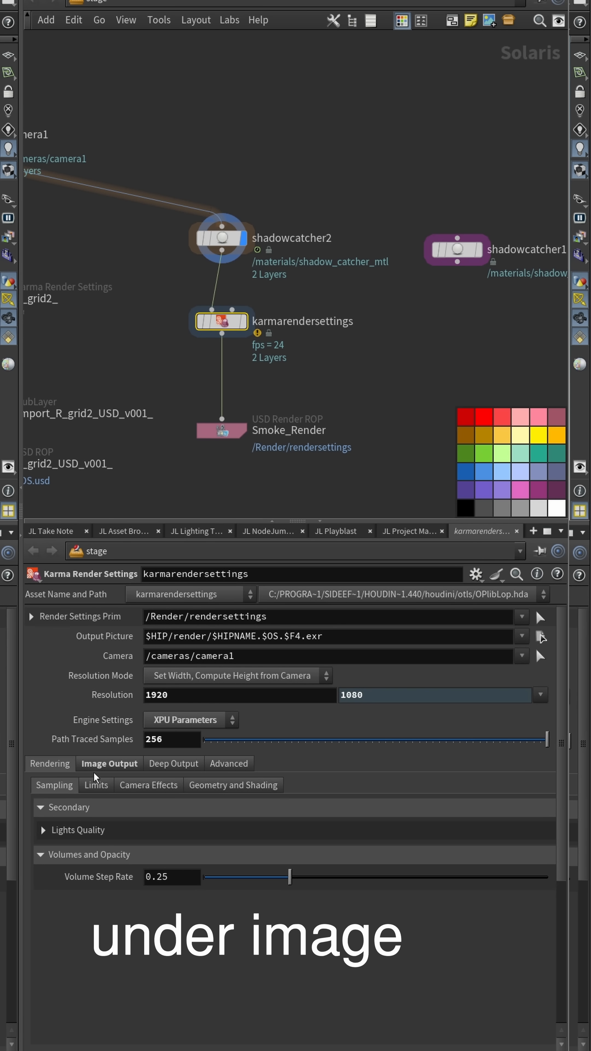
# Under Image Output > Shadow Catcher, turn on Add Holdout Shadows To Beauty
pyautogui.click(154, 785)
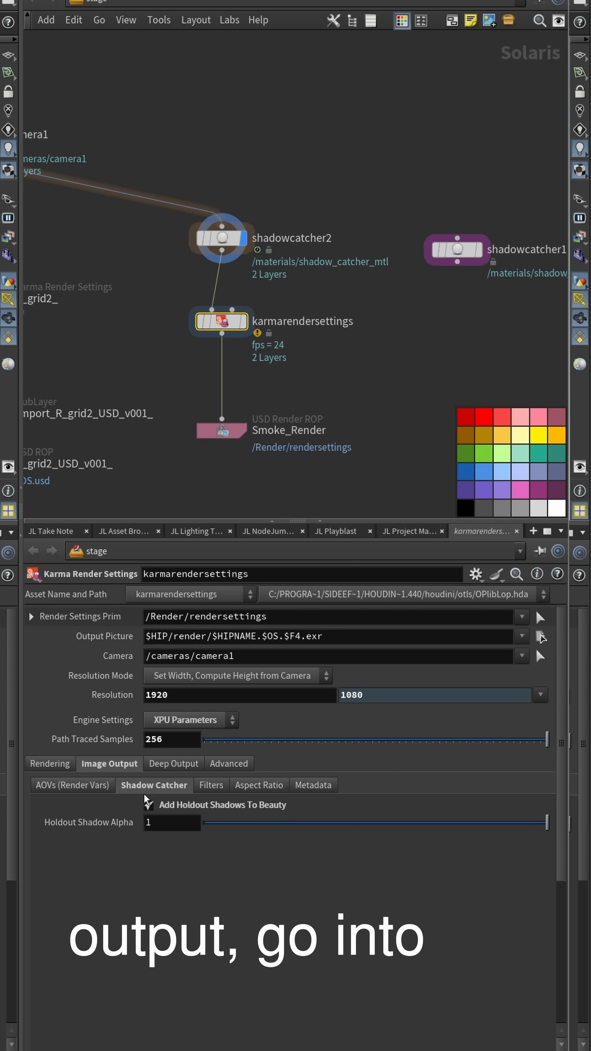
pyautogui.click(148, 804)
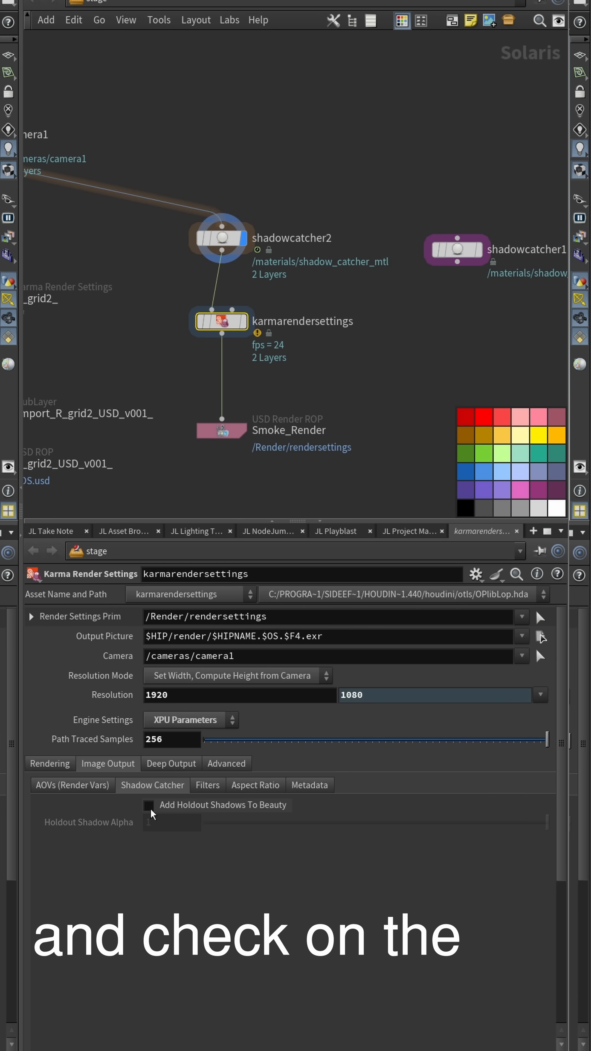
pyautogui.click(148, 805)
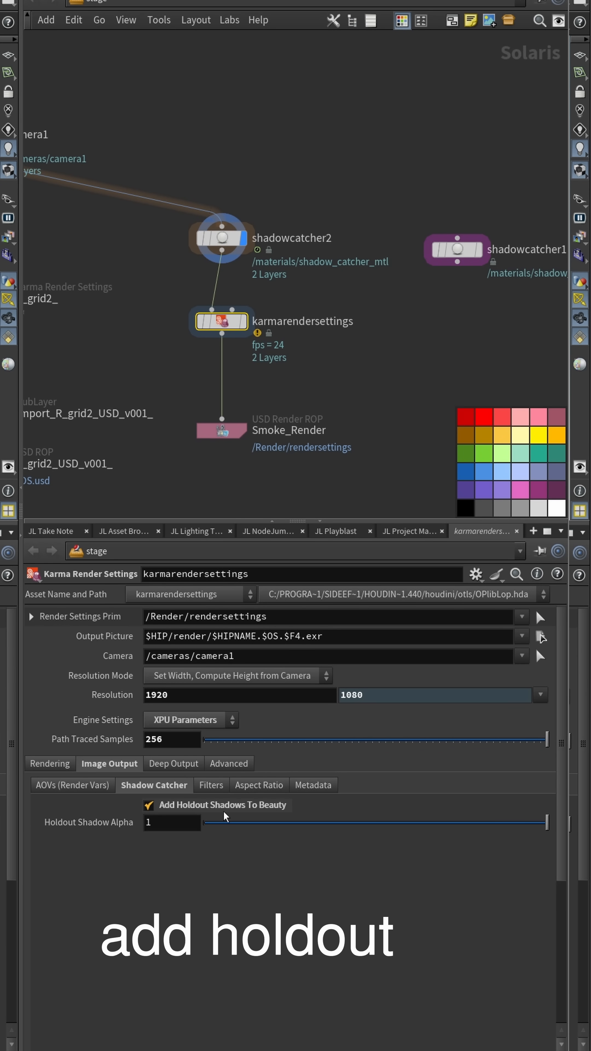